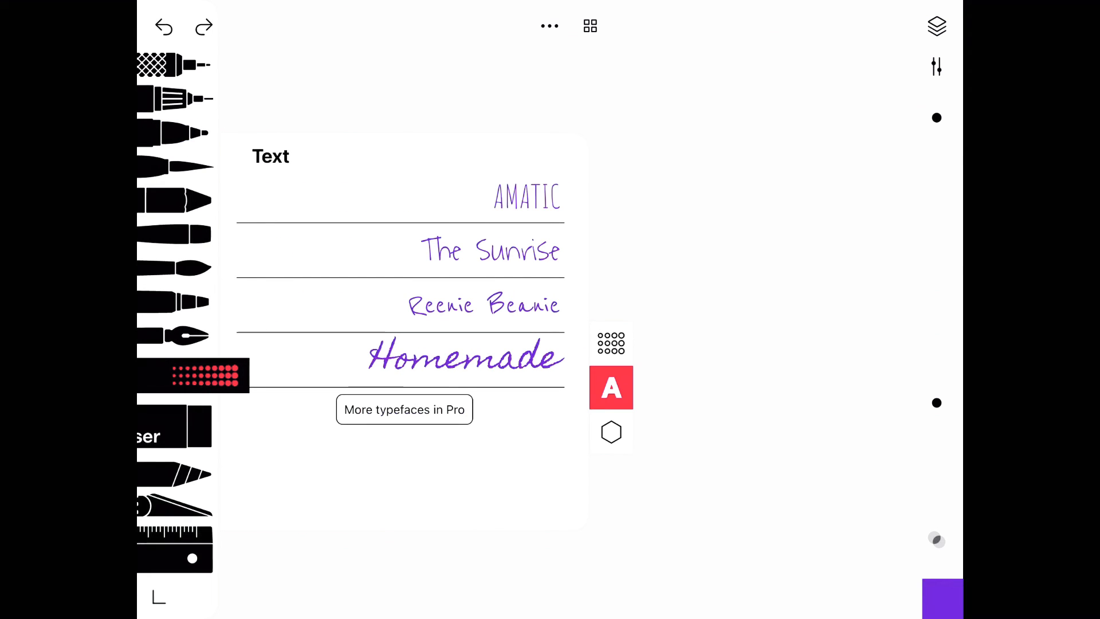
Leave the typefaces and pick a ready-made shape from the Shapes collection
click(612, 432)
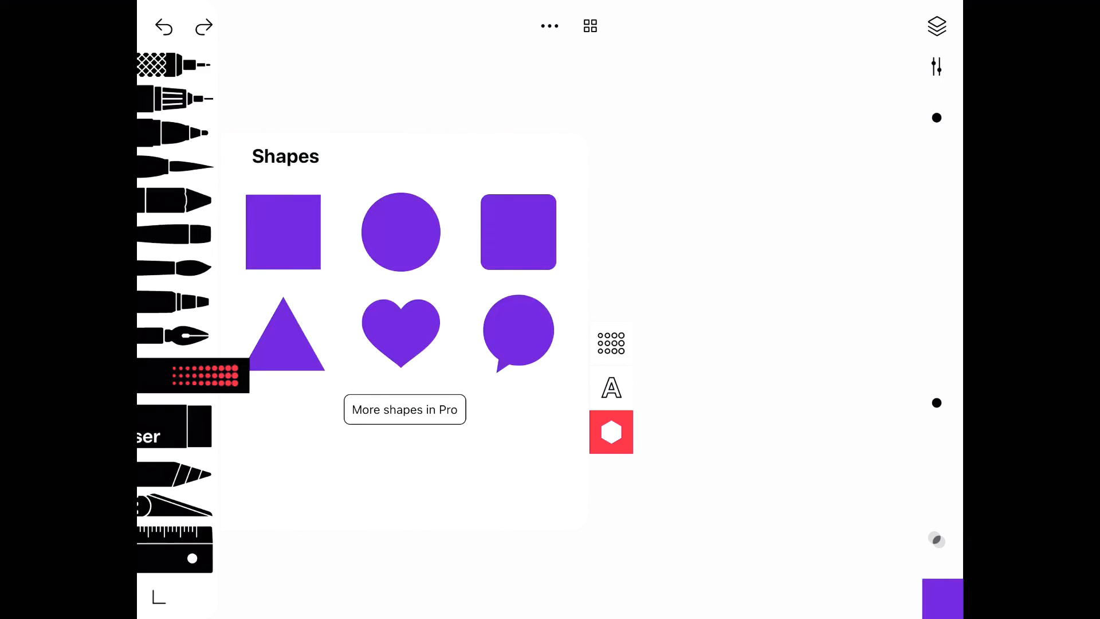
click(401, 232)
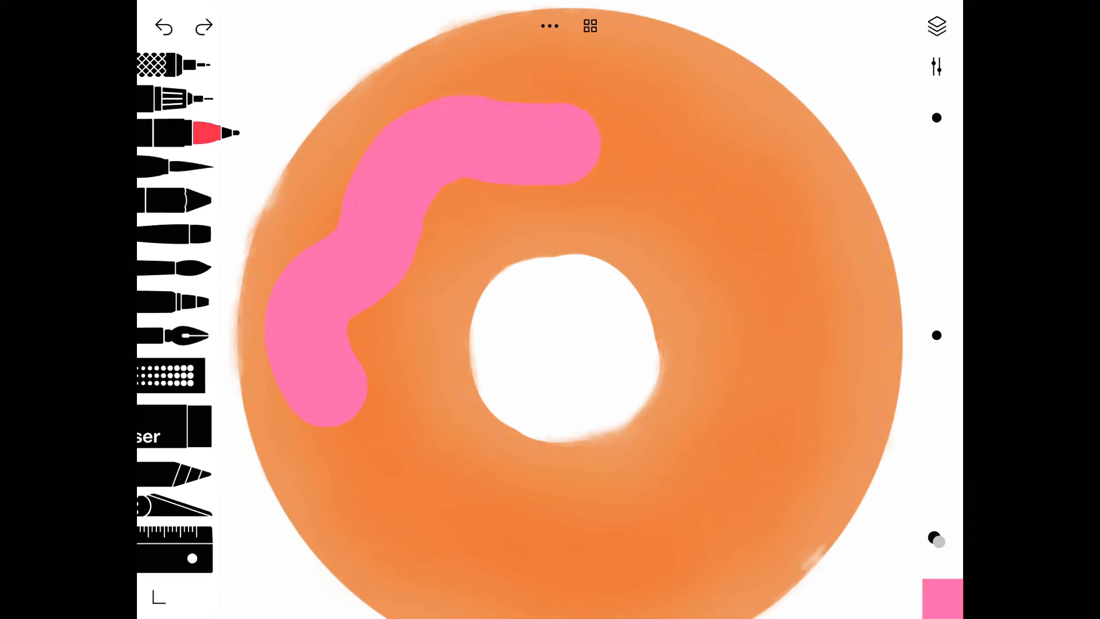
Spread wavy pink frosting across the upper part of the orange donut
drag(575, 126, 814, 456)
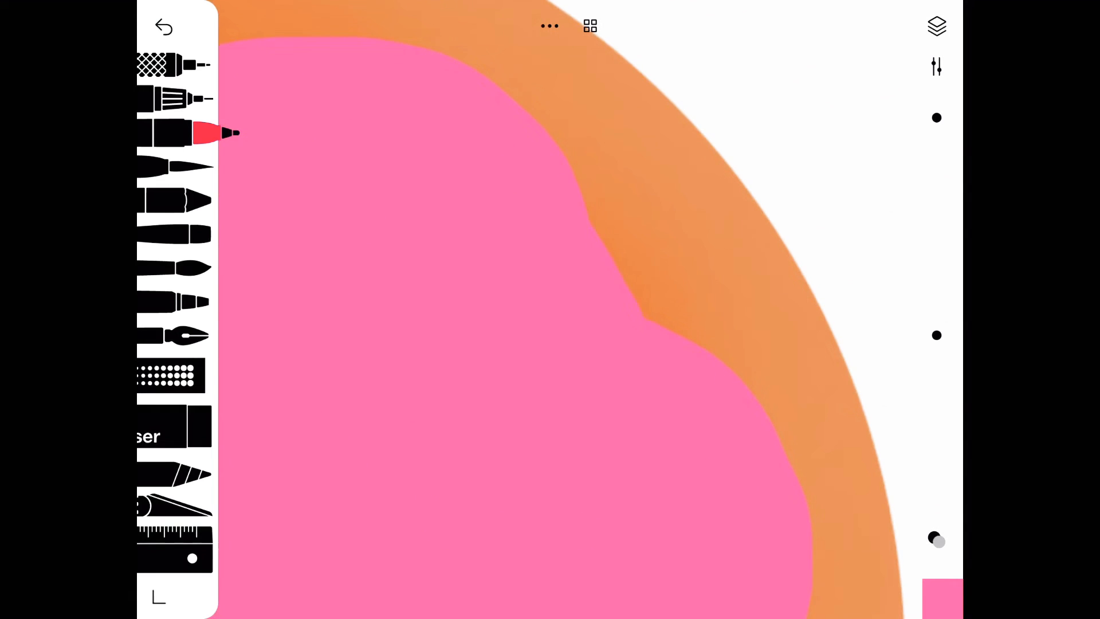
Ready the fine brush in white to draw shine marks on the frosting
click(163, 28)
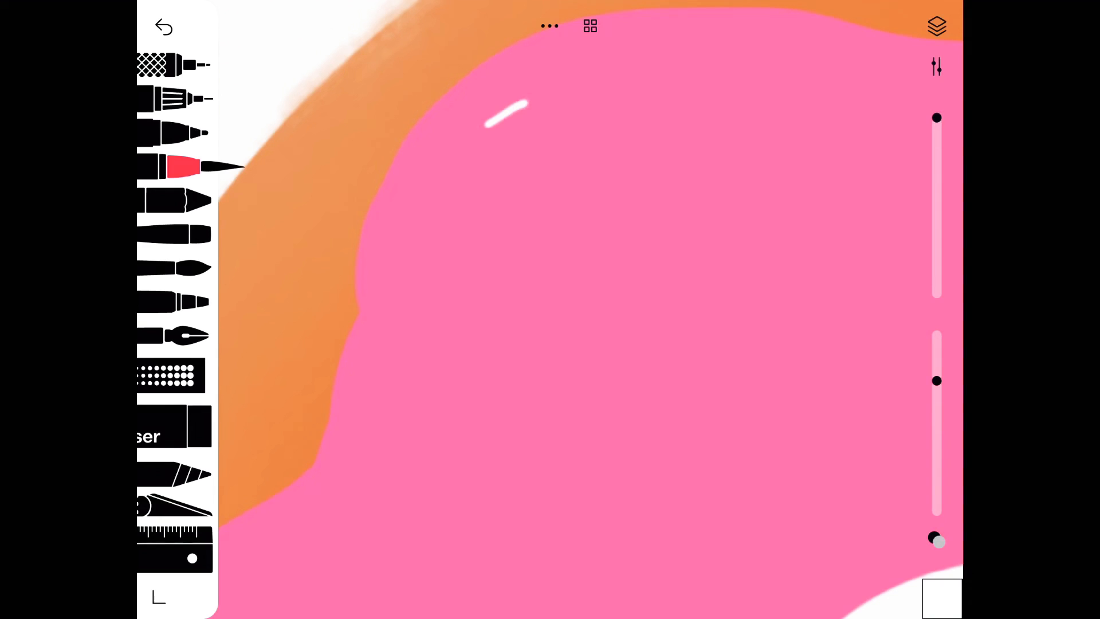
Draw a white shine stroke along the frosting's left edge
drag(522, 106, 428, 302)
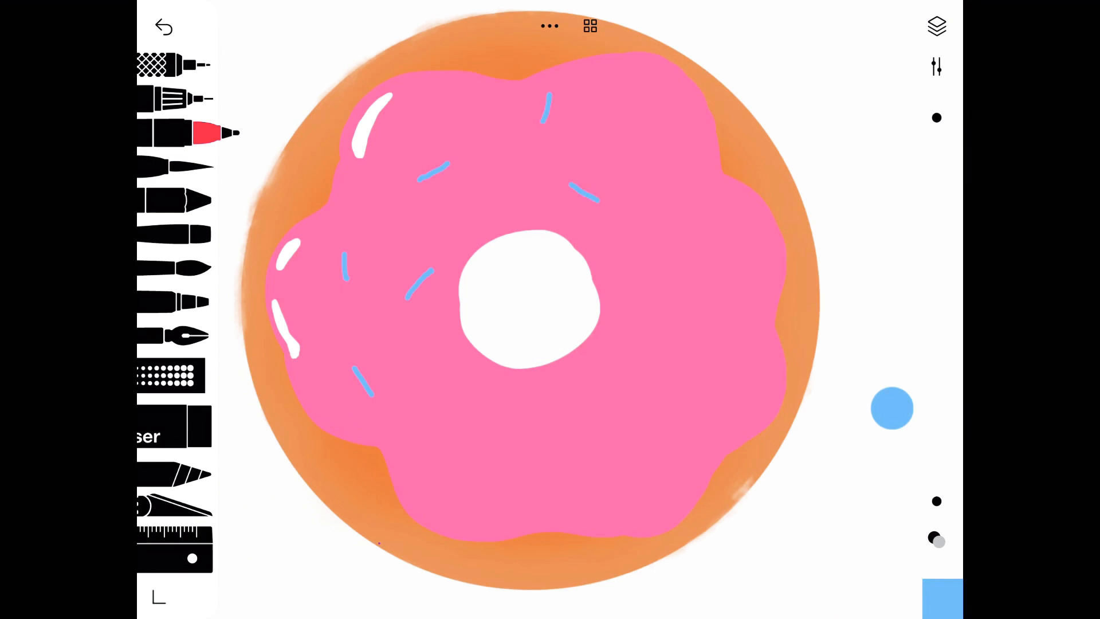
Add a blue sprinkle stroke to the pink frosting and change a tool setting
drag(632, 274, 681, 119)
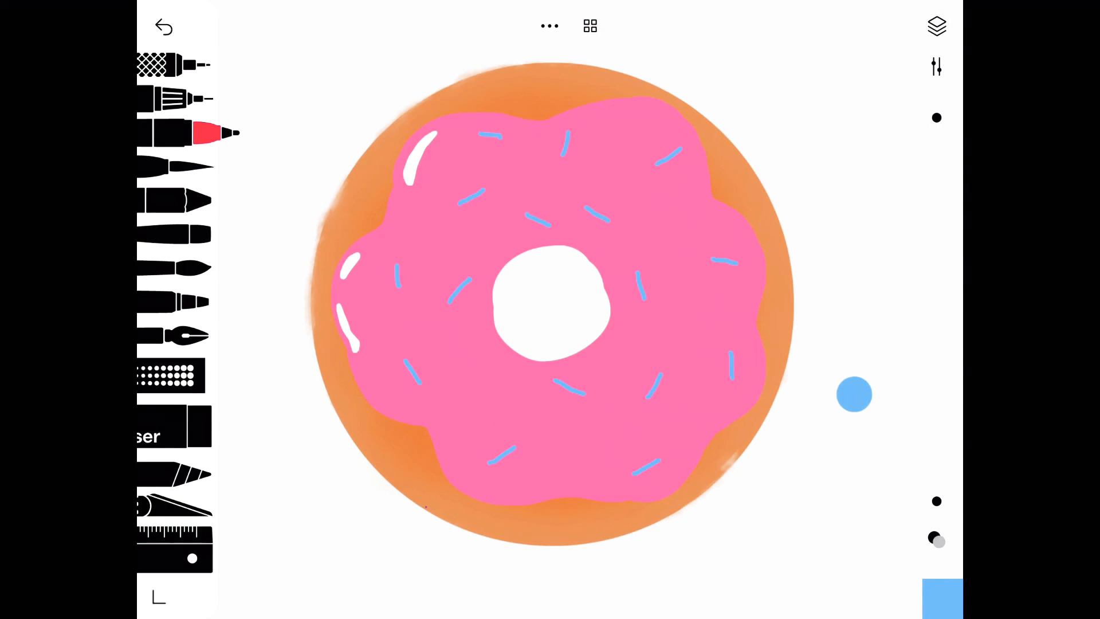
click(166, 436)
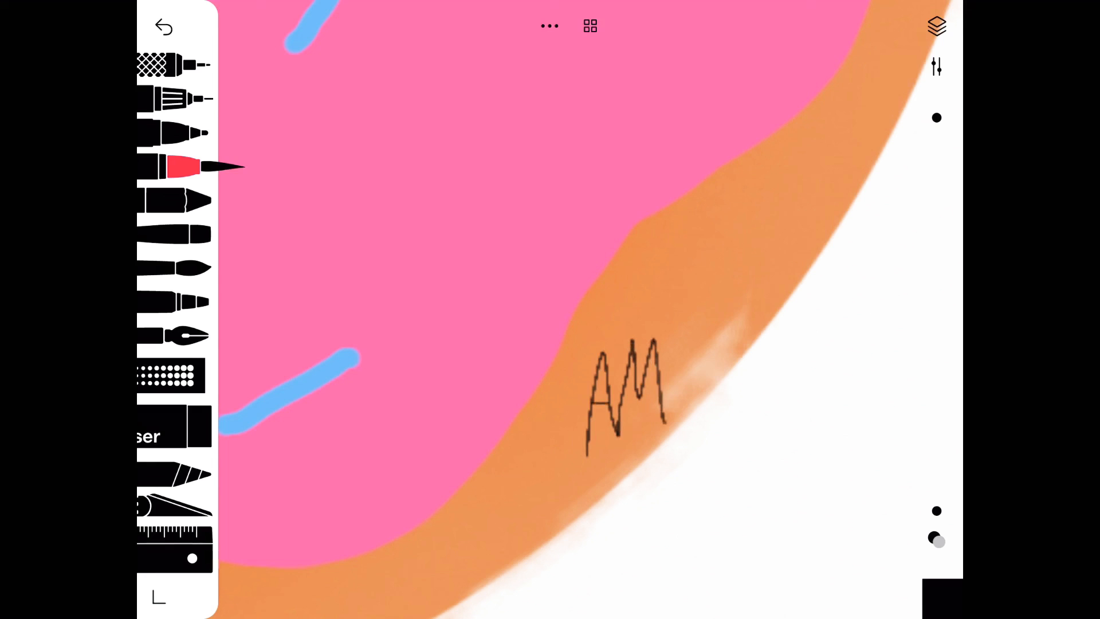
click(165, 27)
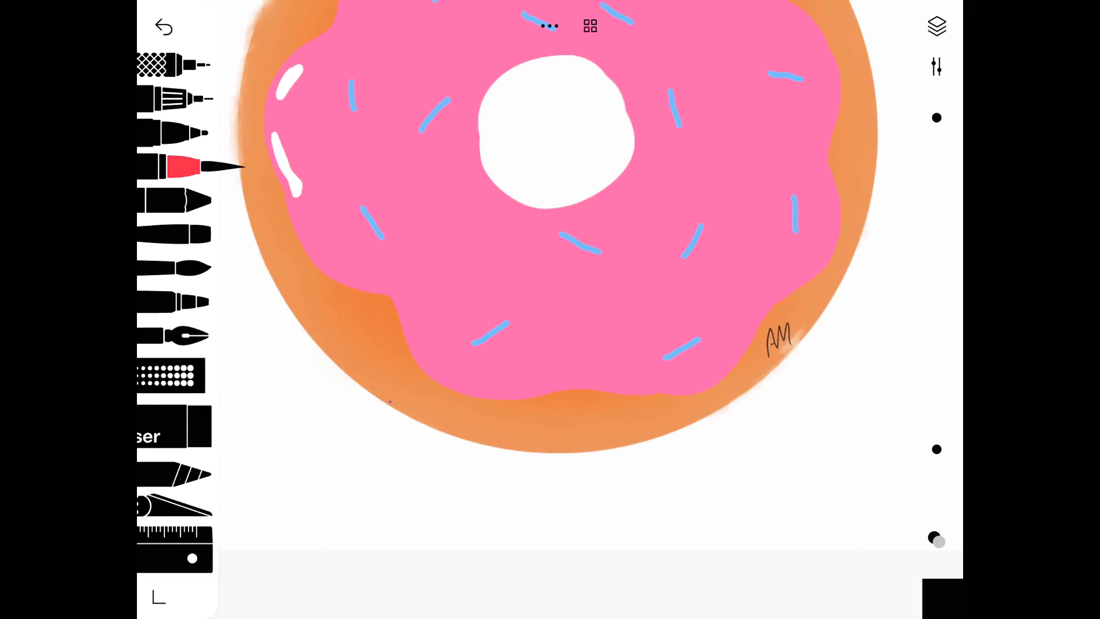
click(165, 25)
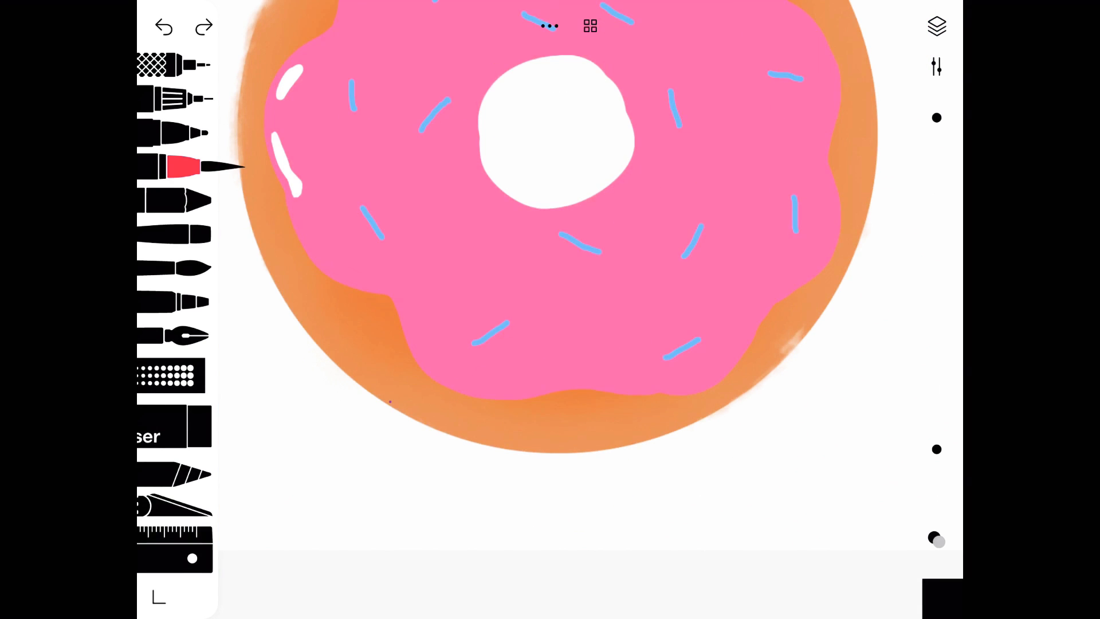